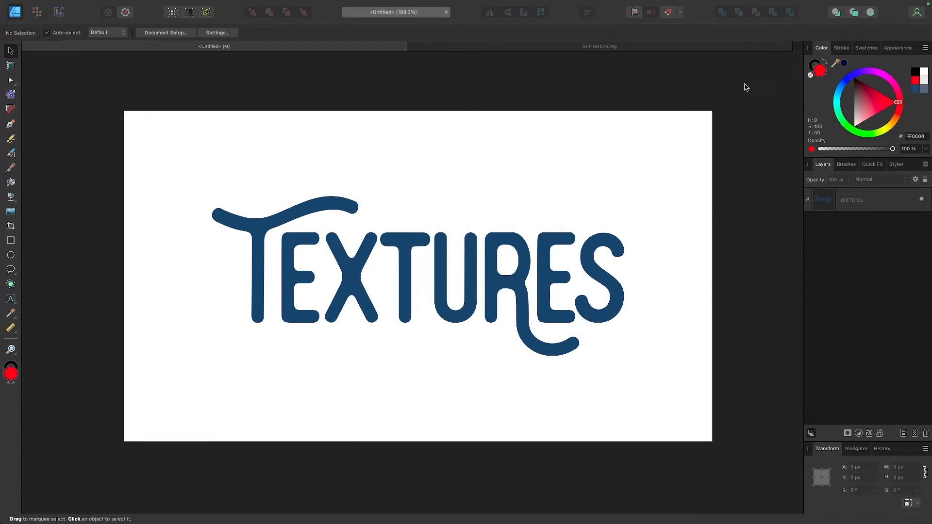
Paste the grit texture into the TEXTURES document and enlarge it to cover the whole word
left_click(599, 46)
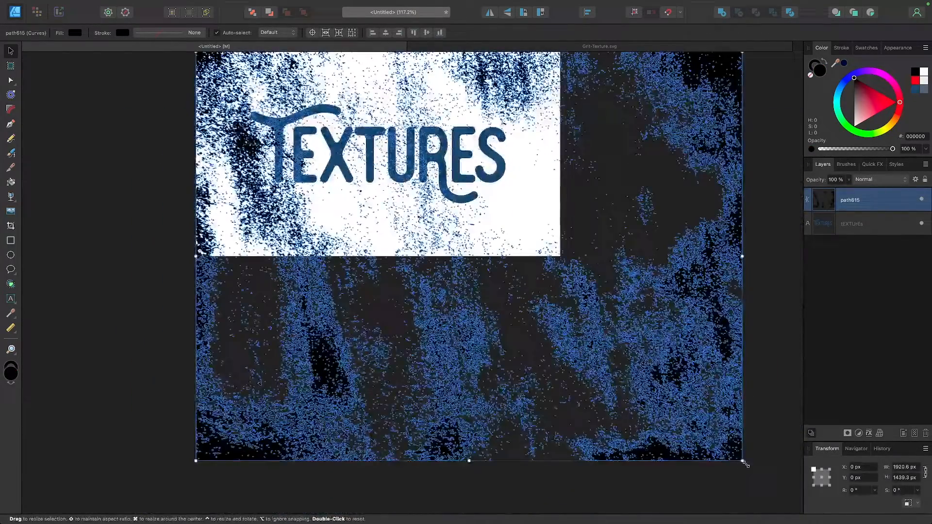
left_click_drag(746, 465, 538, 308)
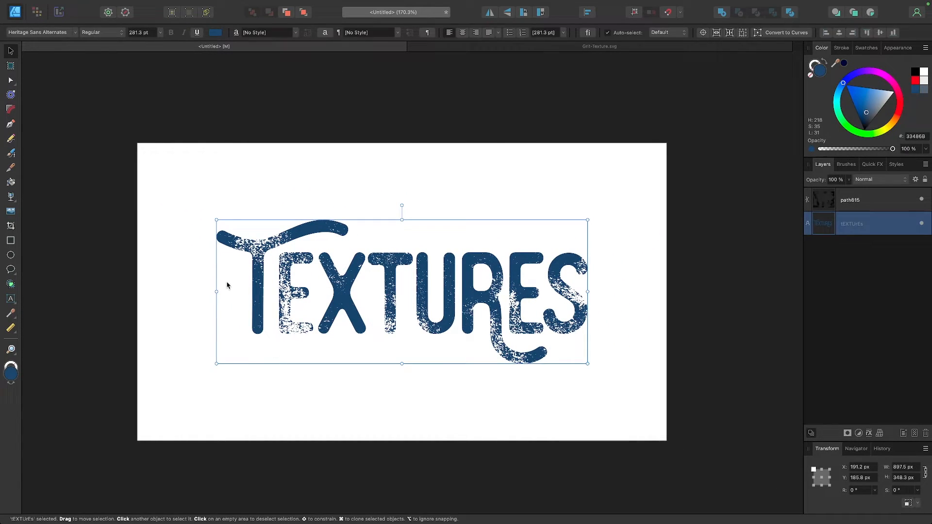
Deselect to reveal the blue letters with speckled holes erased by the texture
left_click(850, 200)
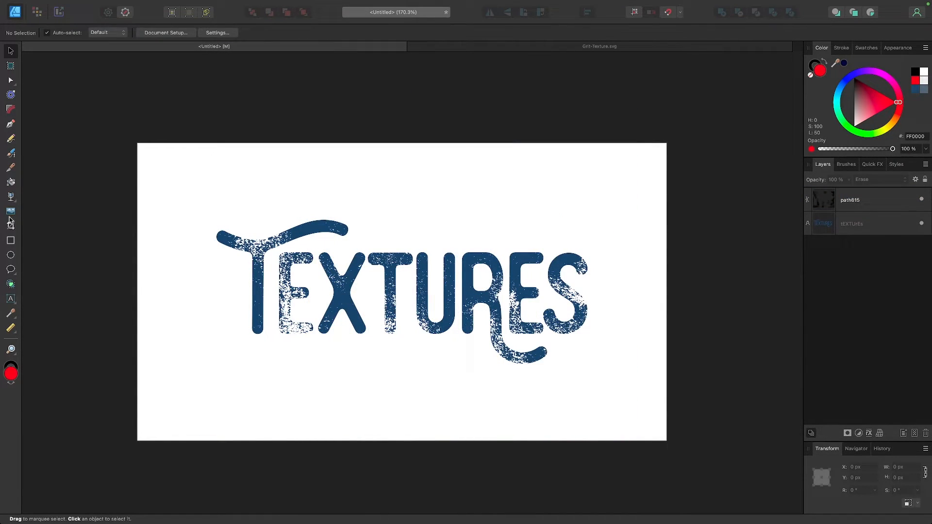
Nest the path615 texture layer inside the TEXTURES text layer as a clipping child
left_click_drag(168, 152, 608, 403)
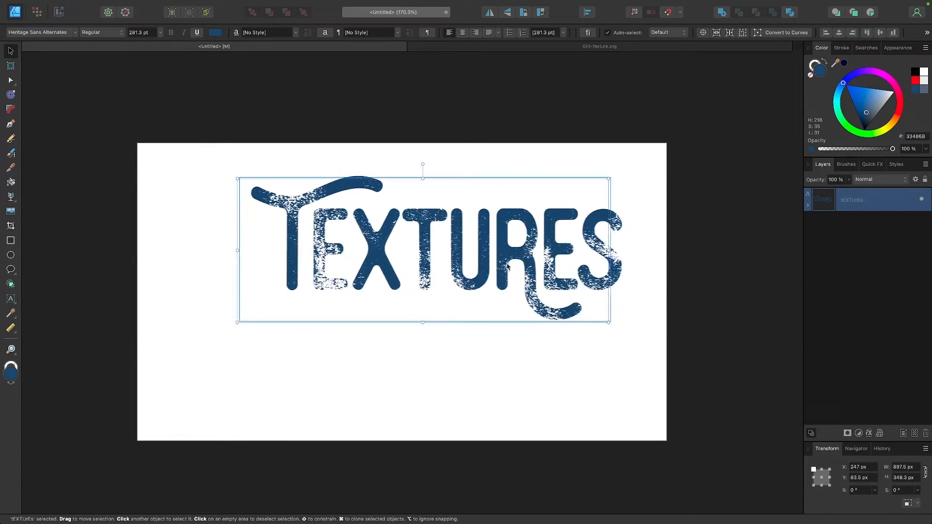
Drag the textured word to a new spot and partly off the page, texture following
left_click_drag(422, 250, 479, 229)
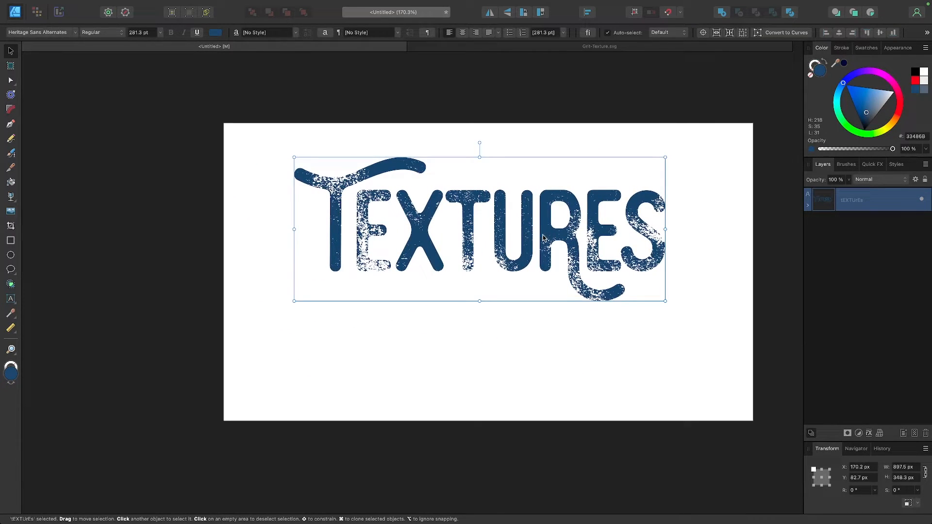
left_click_drag(480, 229, 272, 283)
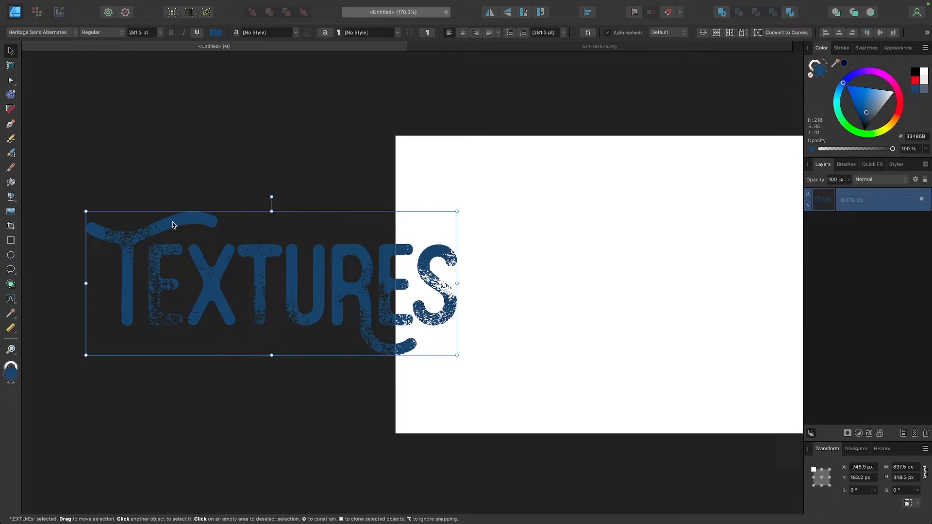
scroll("up", 3)
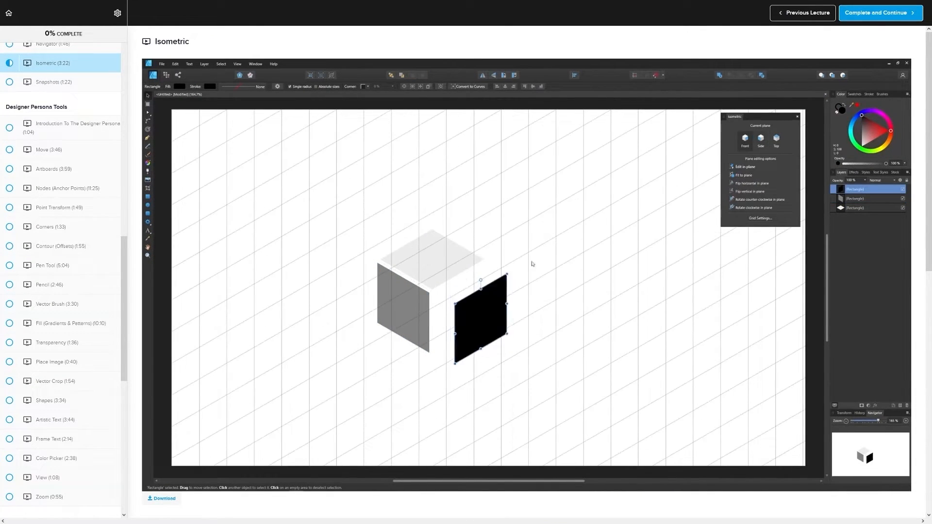
Visit the Clipping Masks lecture in the course sidebar, then return to Isometric
left_click(58, 74)
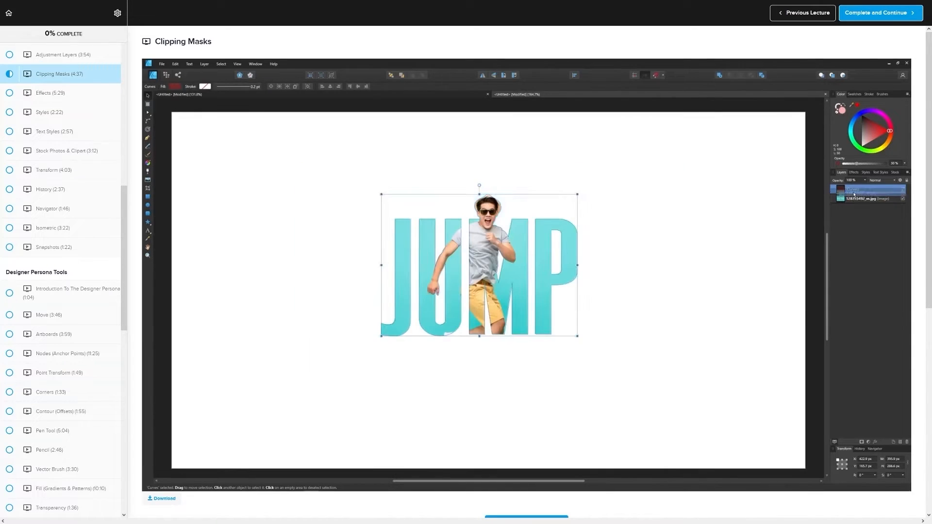
left_click(52, 62)
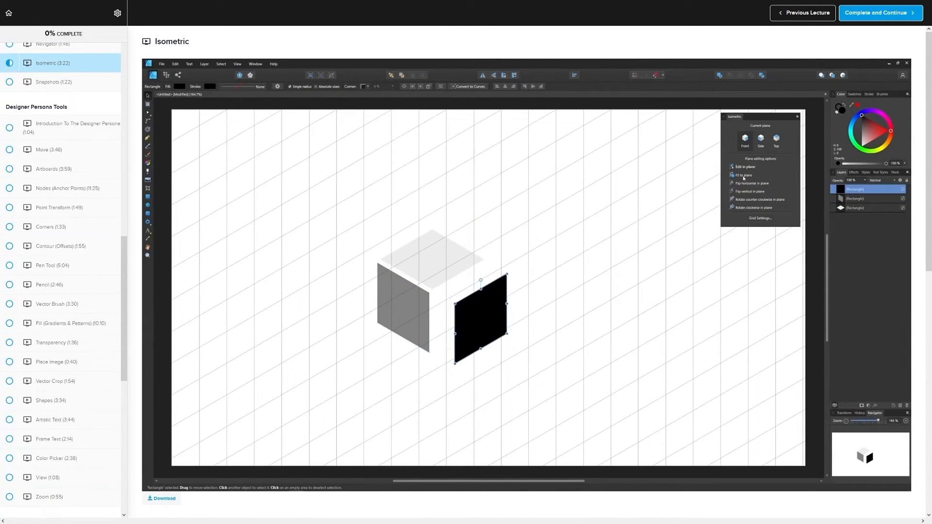